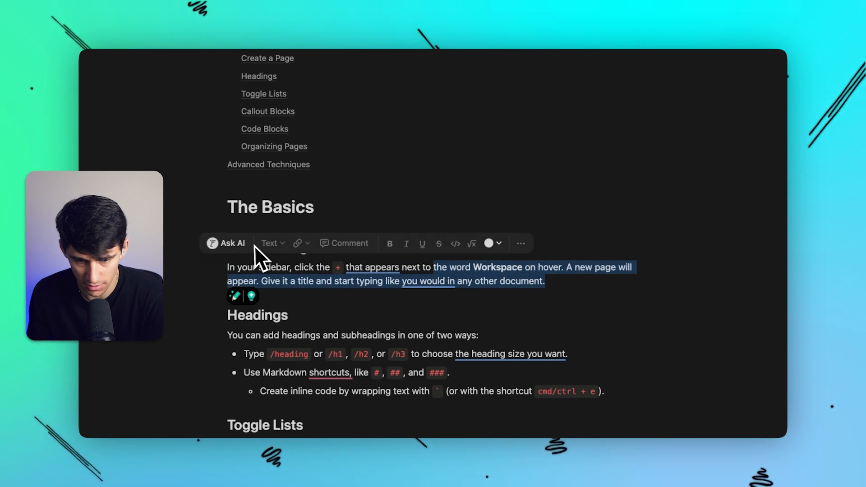
- Toggle inline code formatting on the paragraph from the selection toolbar and remove it again
left_click(488, 243)
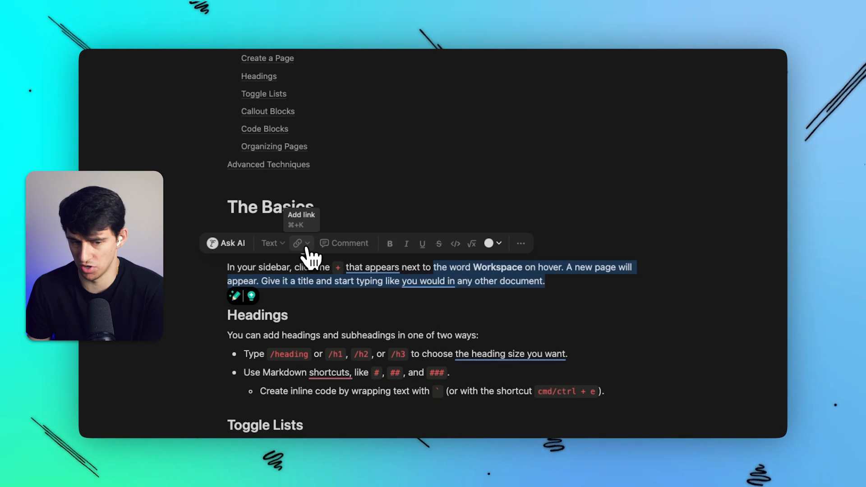
left_click(297, 243)
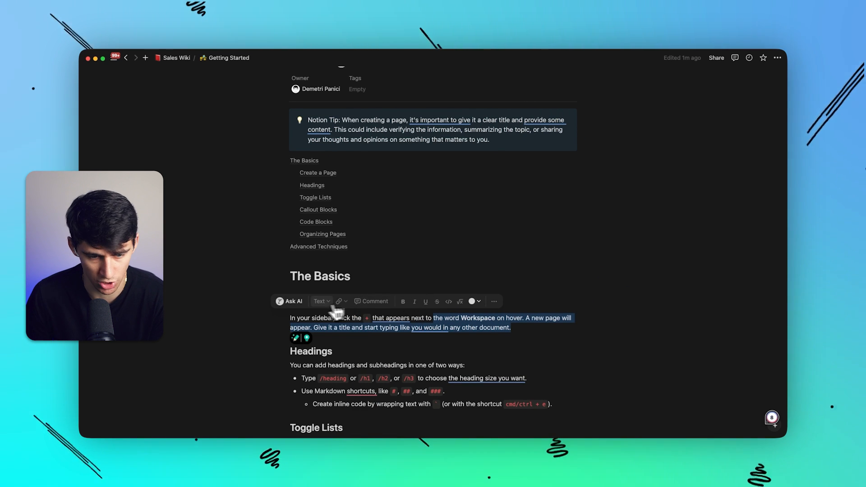
left_click(293, 301)
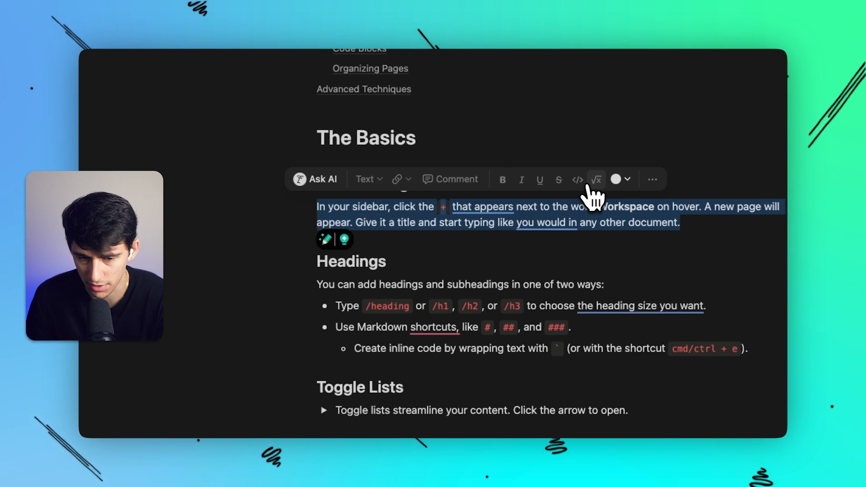
left_click(576, 179)
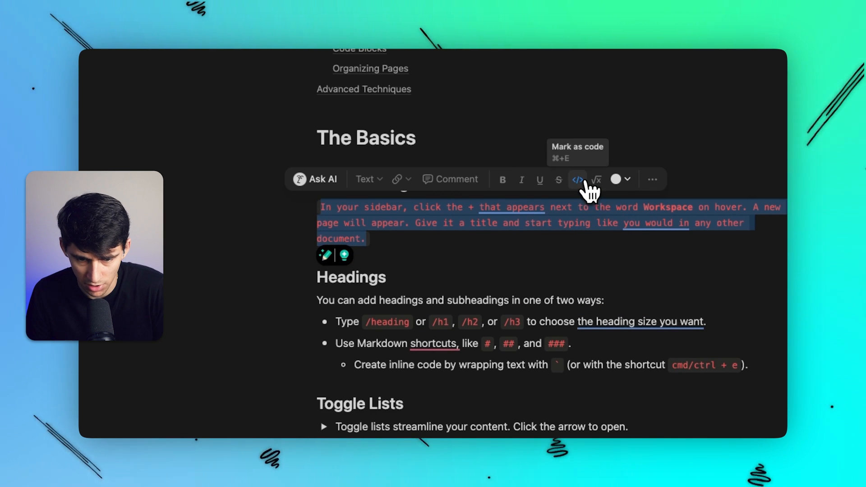
left_click(578, 178)
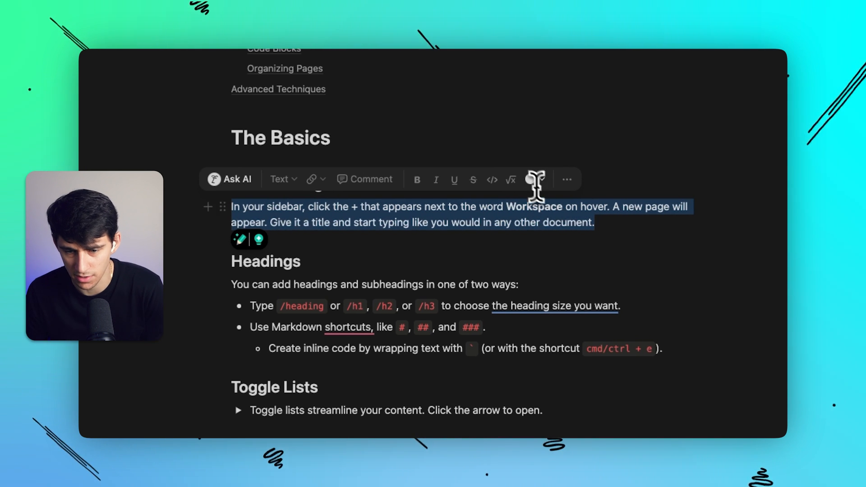
left_click(535, 180)
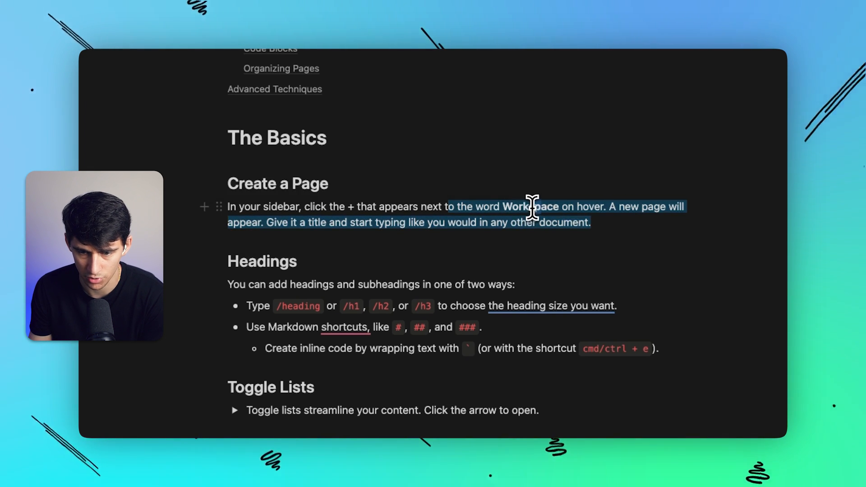
- Select the whole Create a Page paragraph and try a text colour on it
left_click_drag(536, 211, 403, 223)
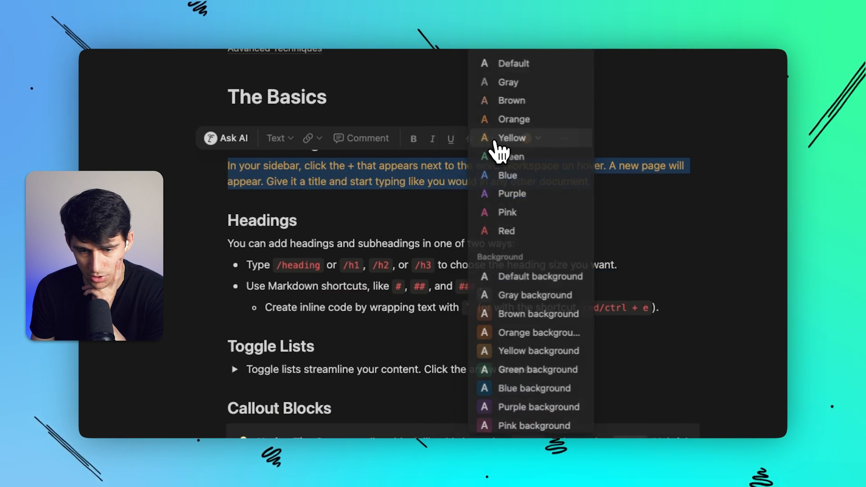
left_click(512, 137)
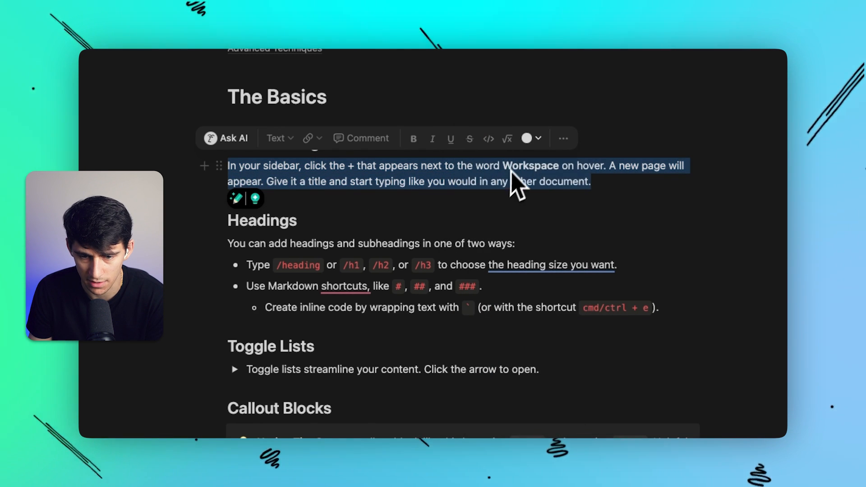
left_click(563, 138)
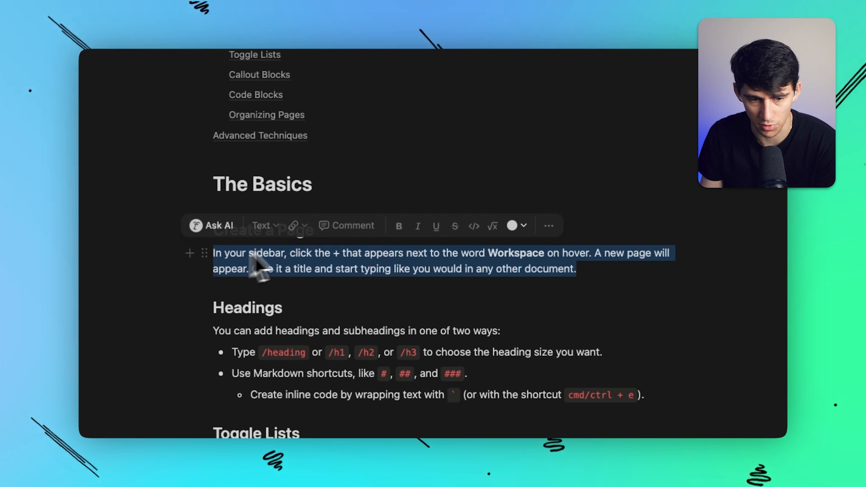
mouse_move(353, 225)
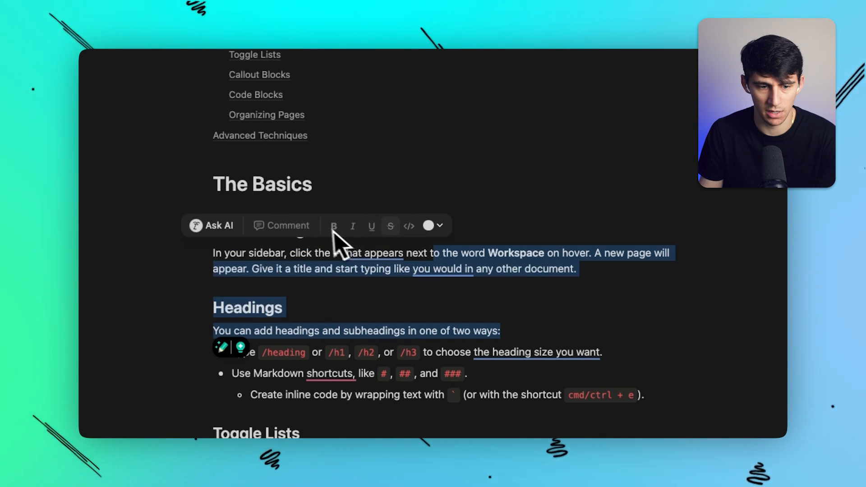
mouse_move(326, 251)
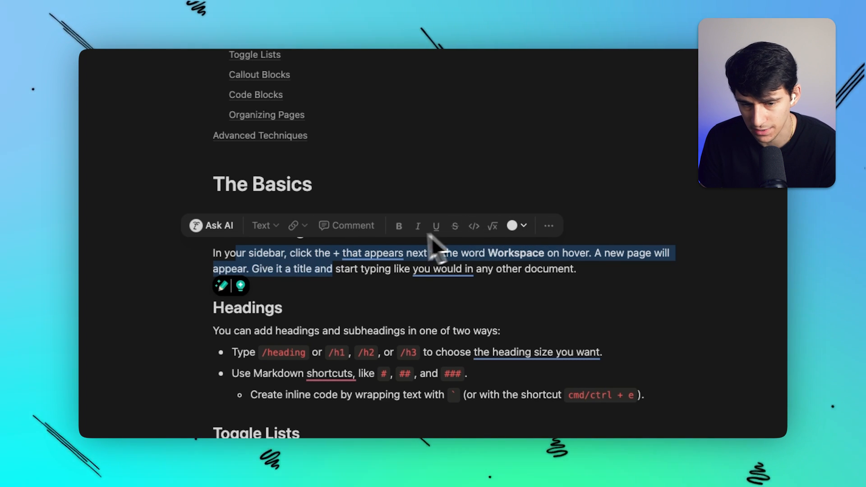
mouse_move(474, 226)
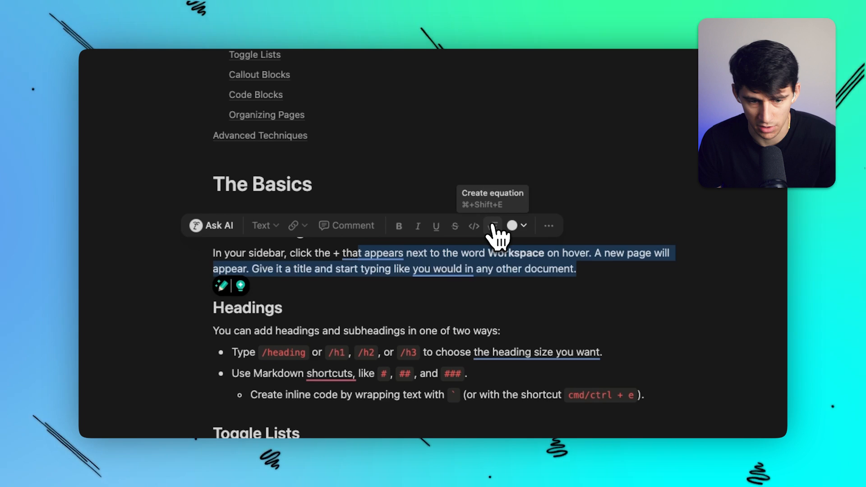
mouse_move(486, 240)
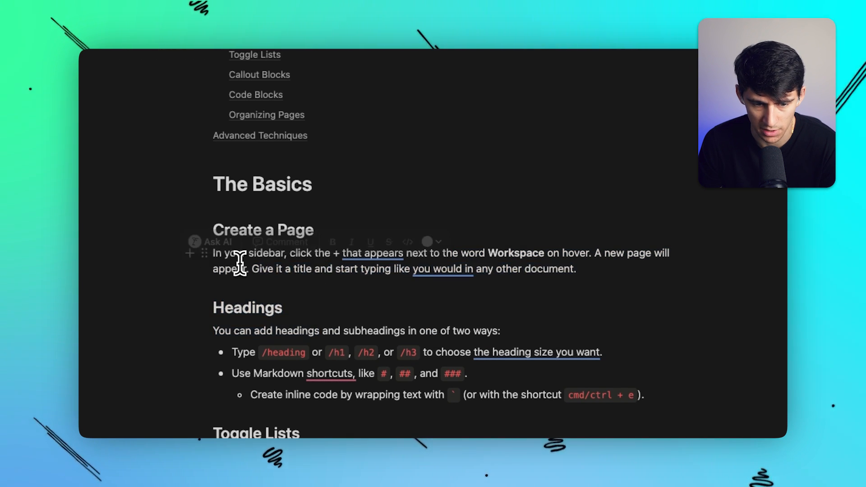
- Scroll down to reveal the closing Organizing Pages and Advanced Techniques sections
left_click_drag(212, 253, 576, 270)
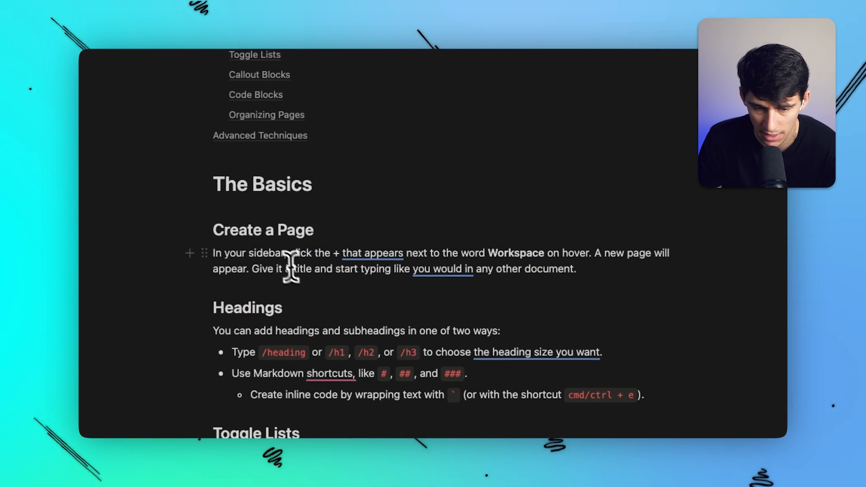
scroll("down", 3)
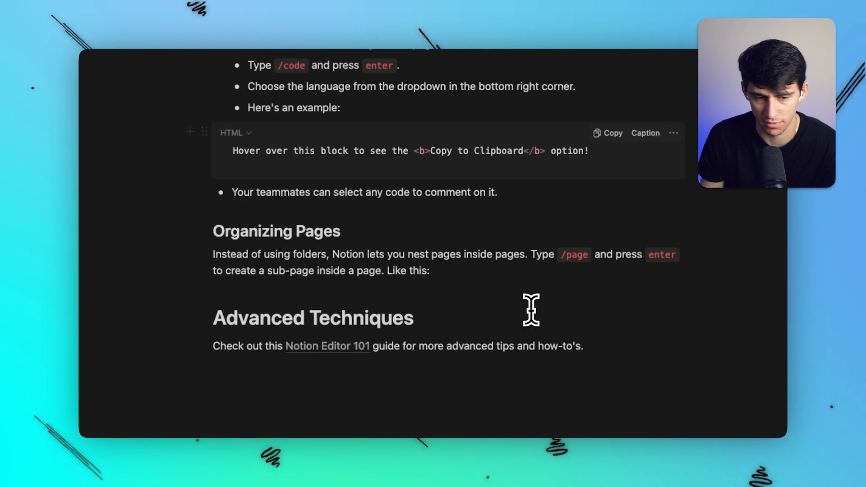